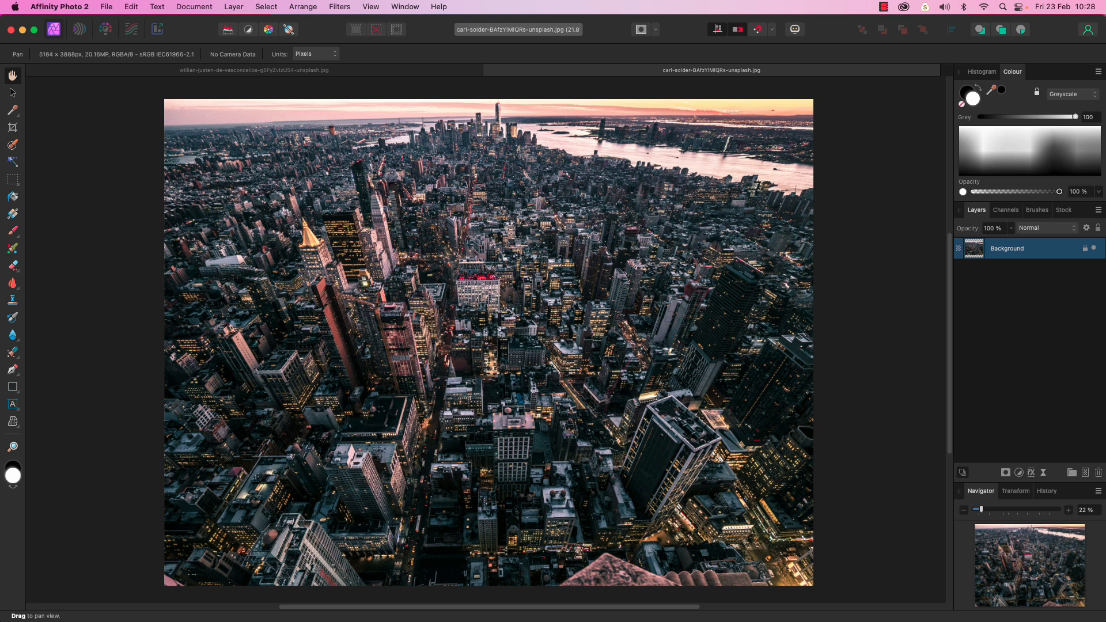
mouse_move(962, 346)
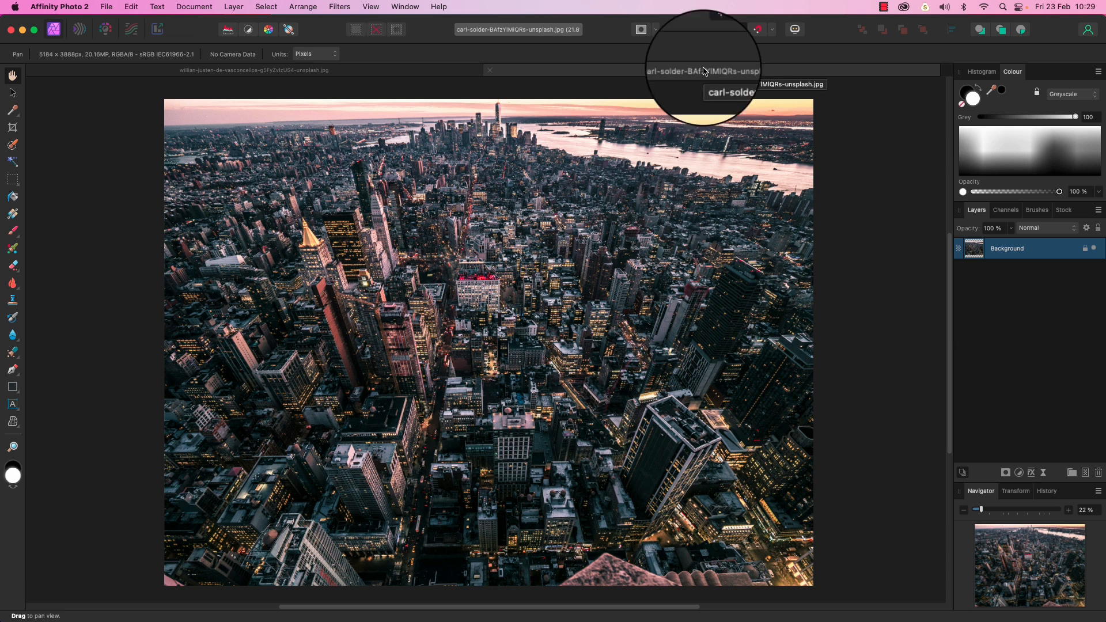
Switch to the boat photo document and select the entire image
click(703, 71)
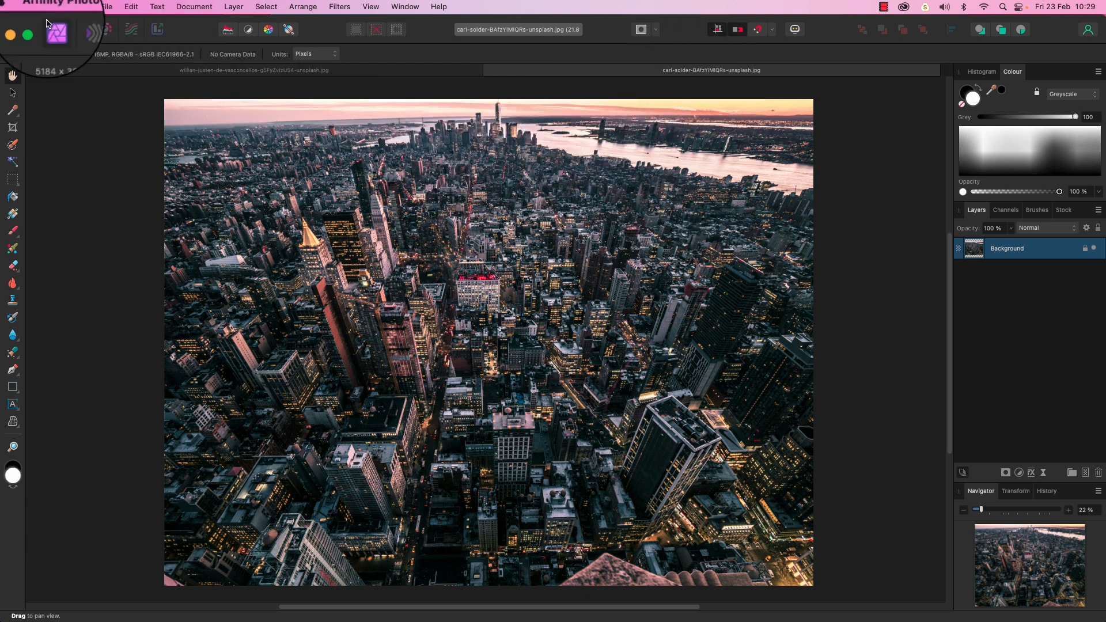
mouse_move(54, 30)
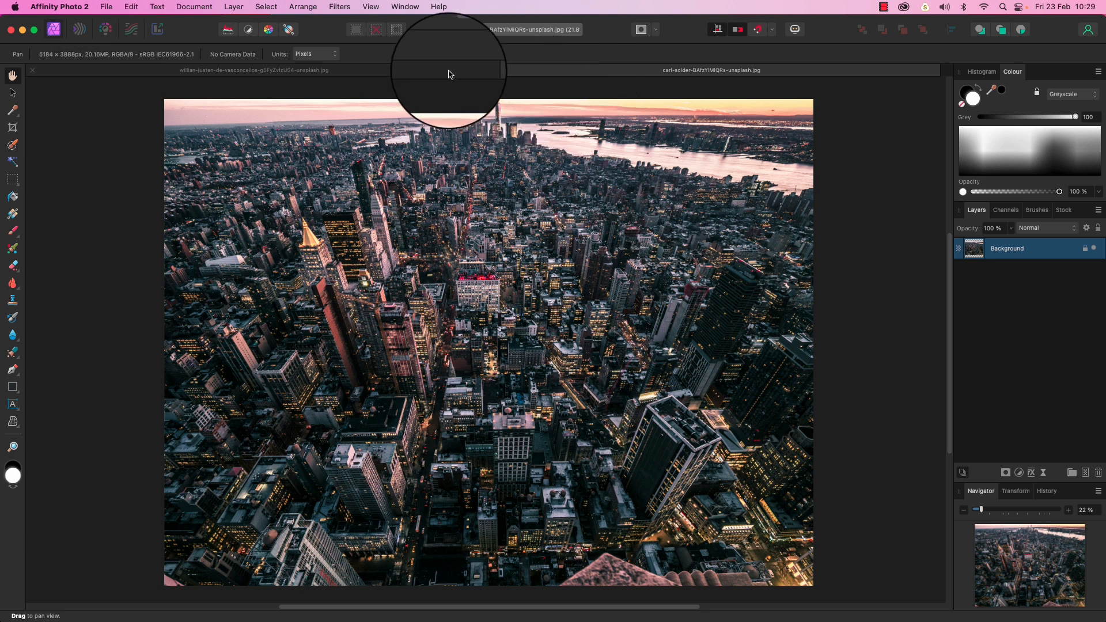
click(253, 70)
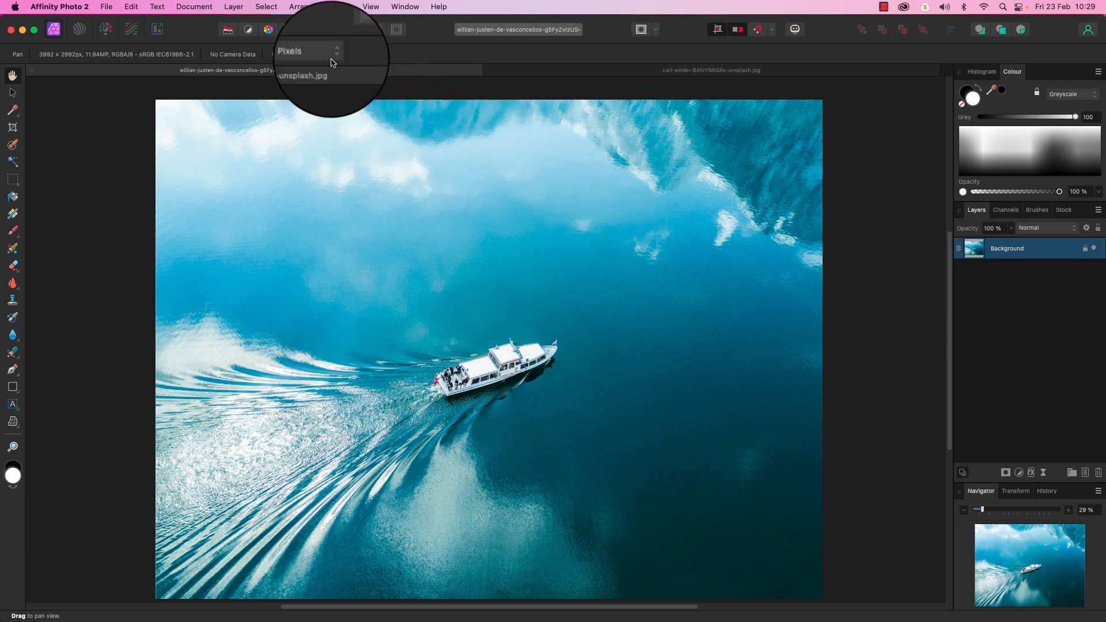
click(267, 5)
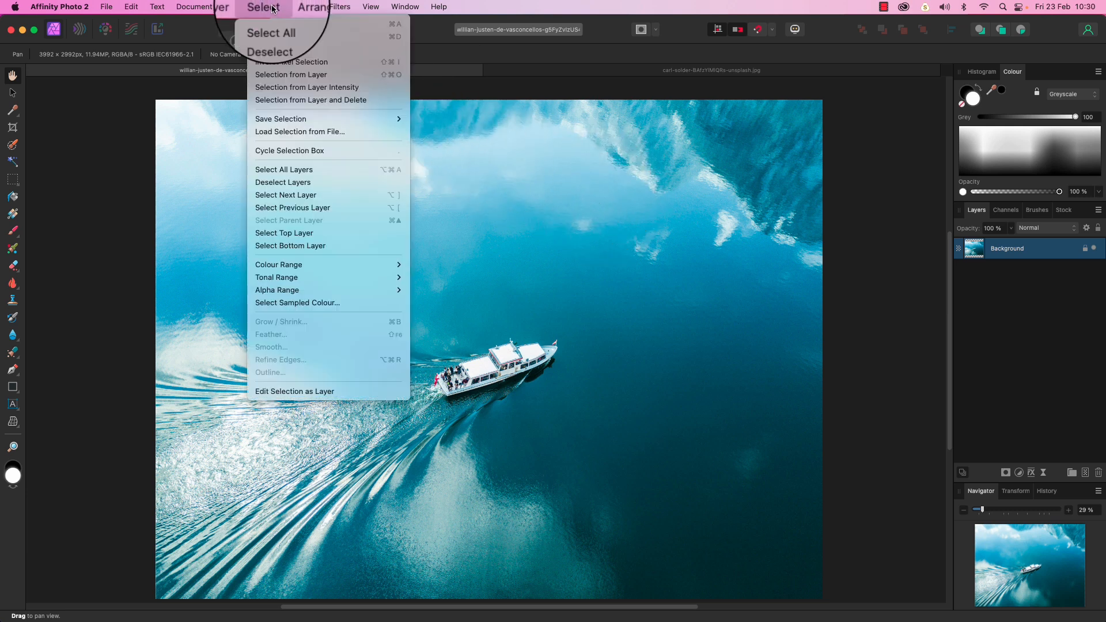
mouse_move(276, 23)
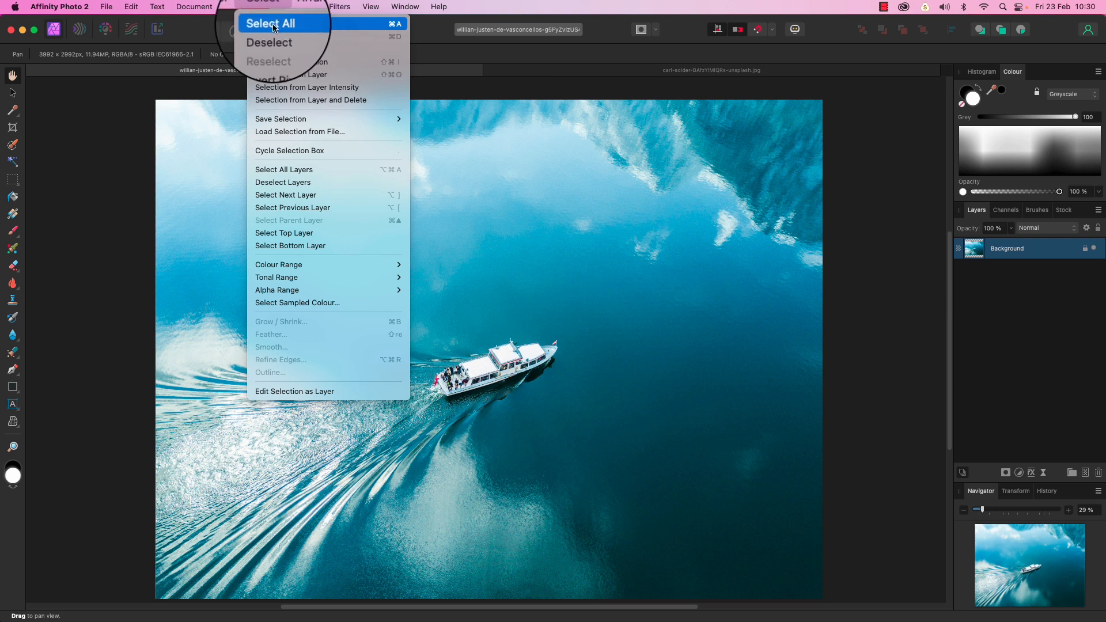
click(278, 23)
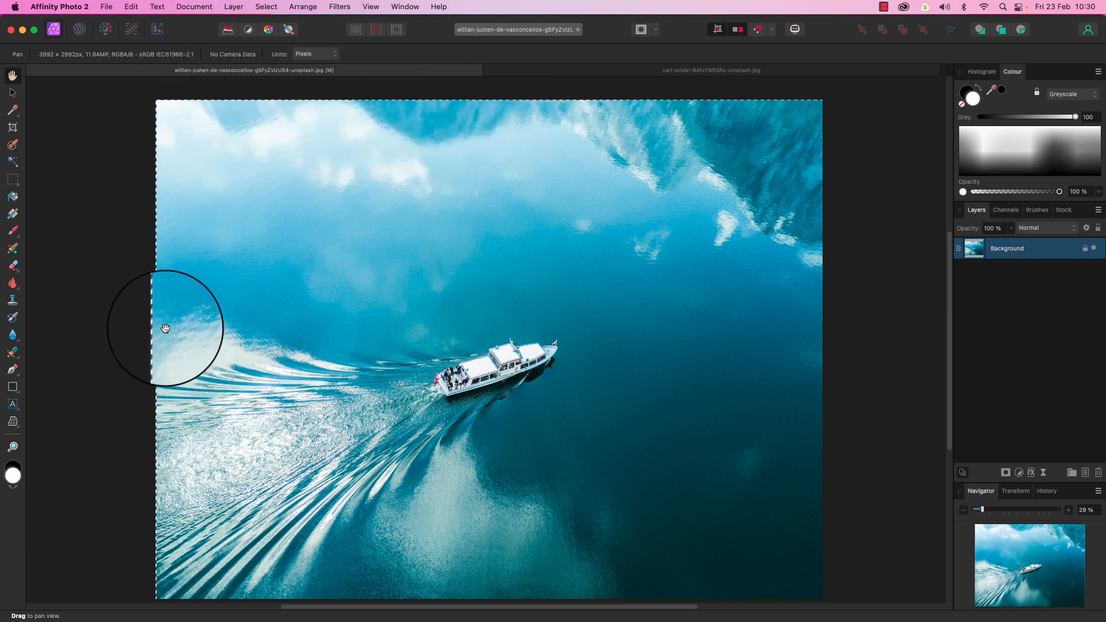
Copy the selected boat image to the clipboard
click(132, 7)
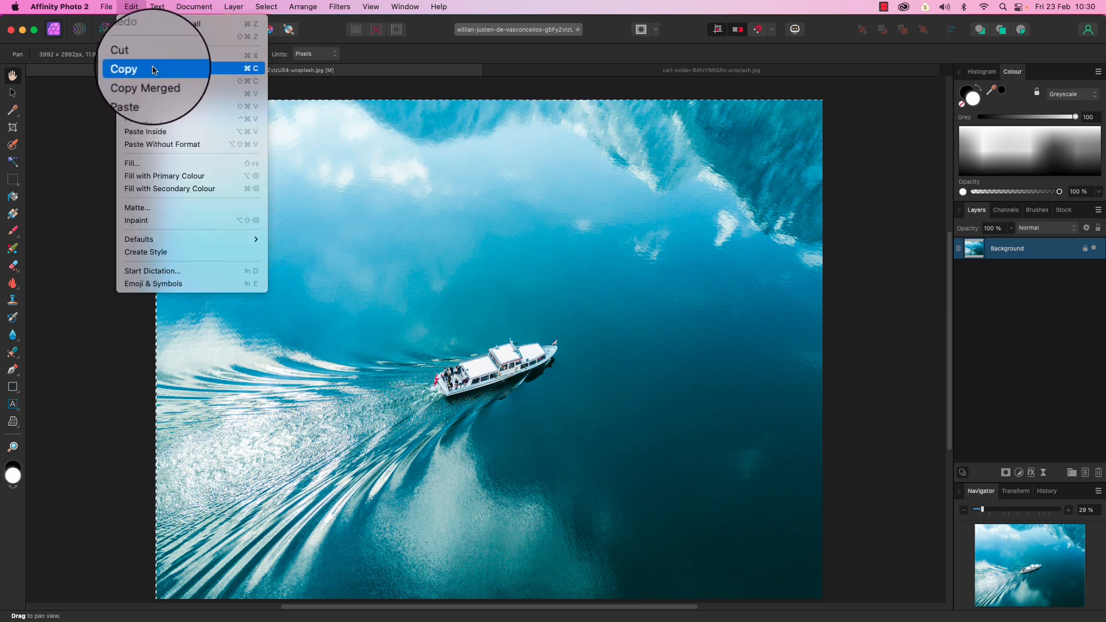
click(124, 69)
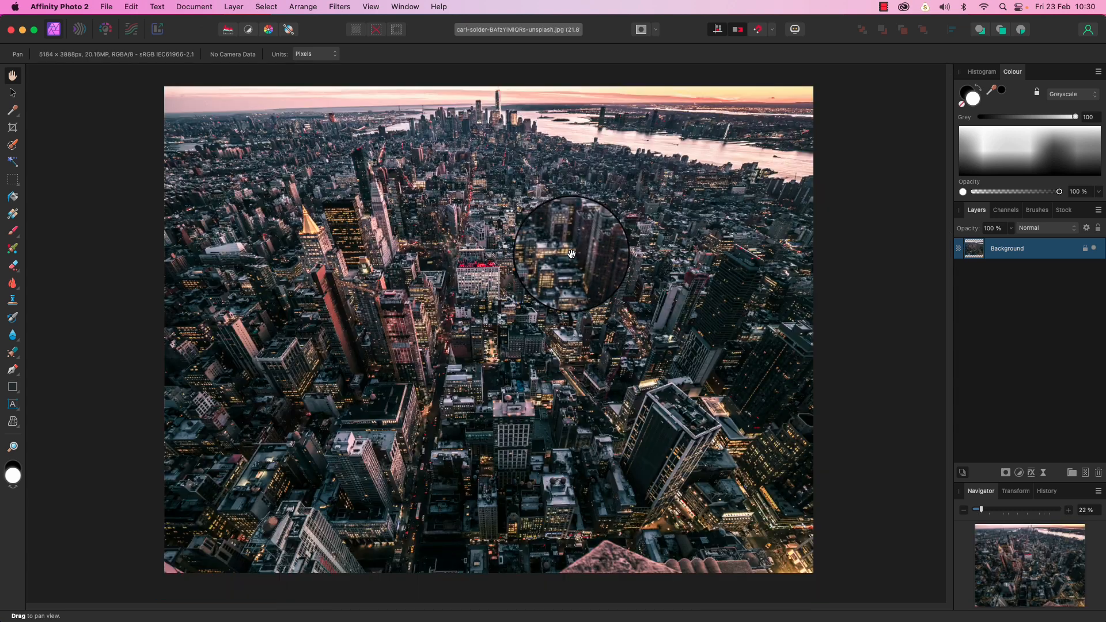
mouse_move(131, 174)
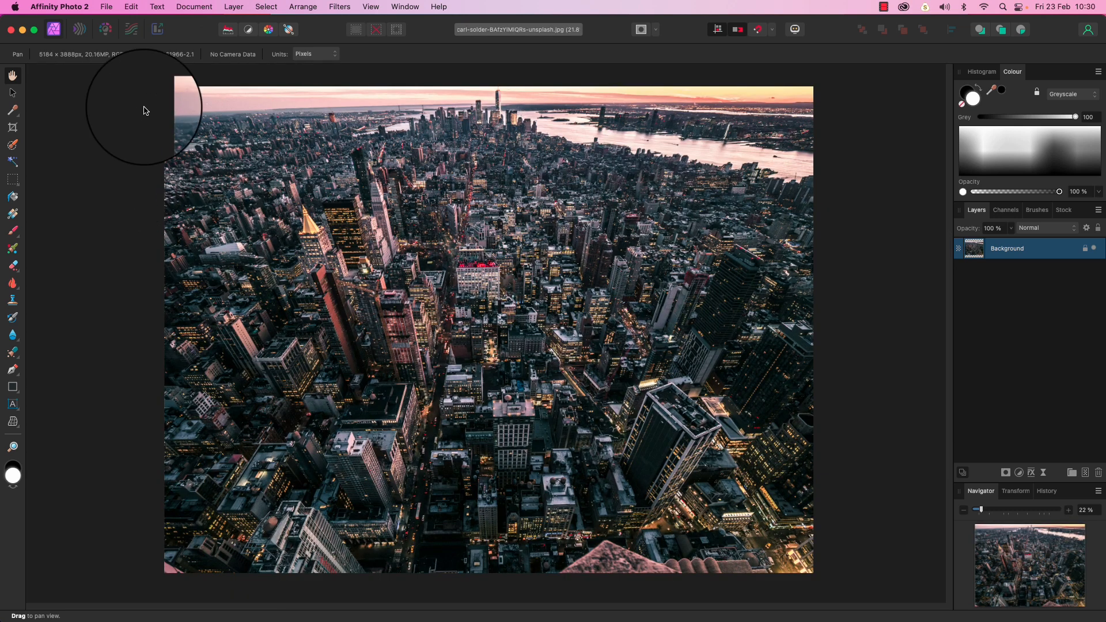
Paste the copied boat image as a new layer in the city document
click(132, 6)
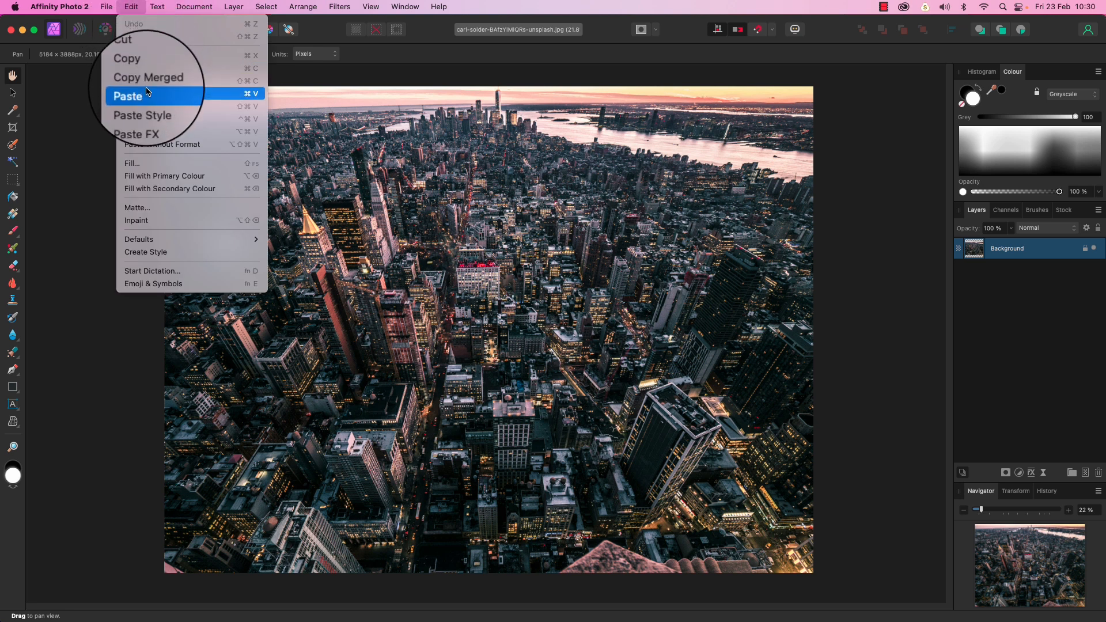
click(129, 95)
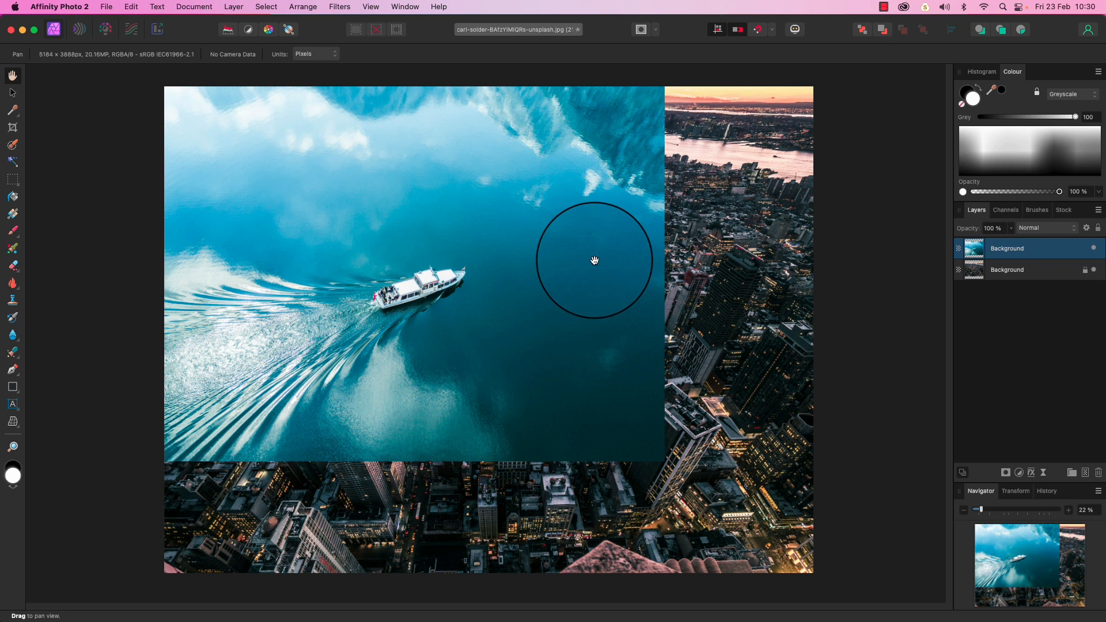
mouse_move(698, 409)
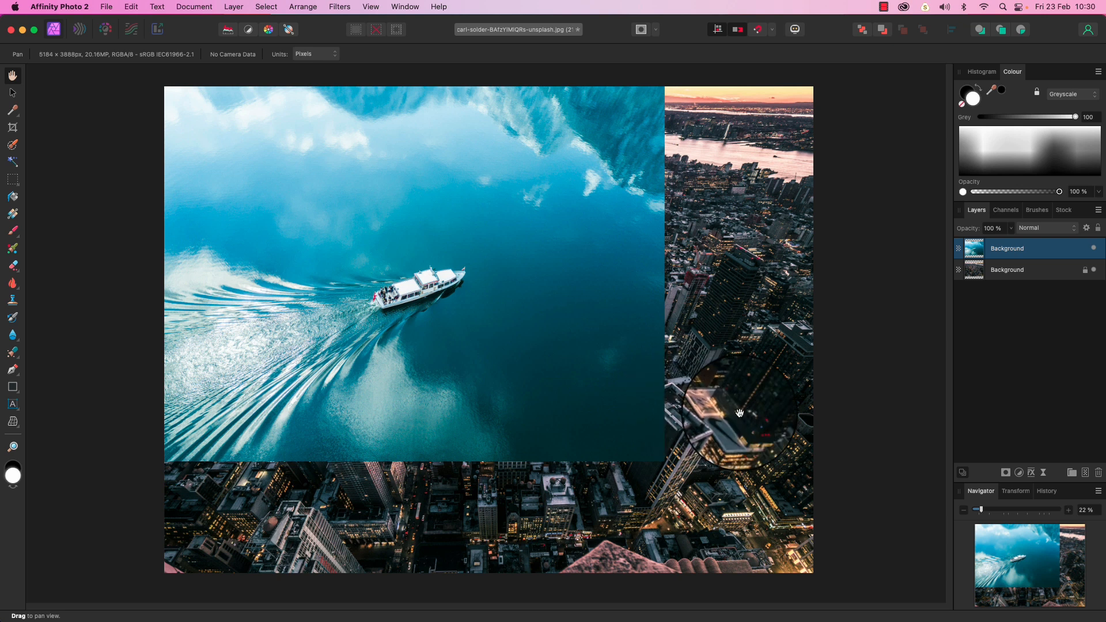
mouse_move(527, 413)
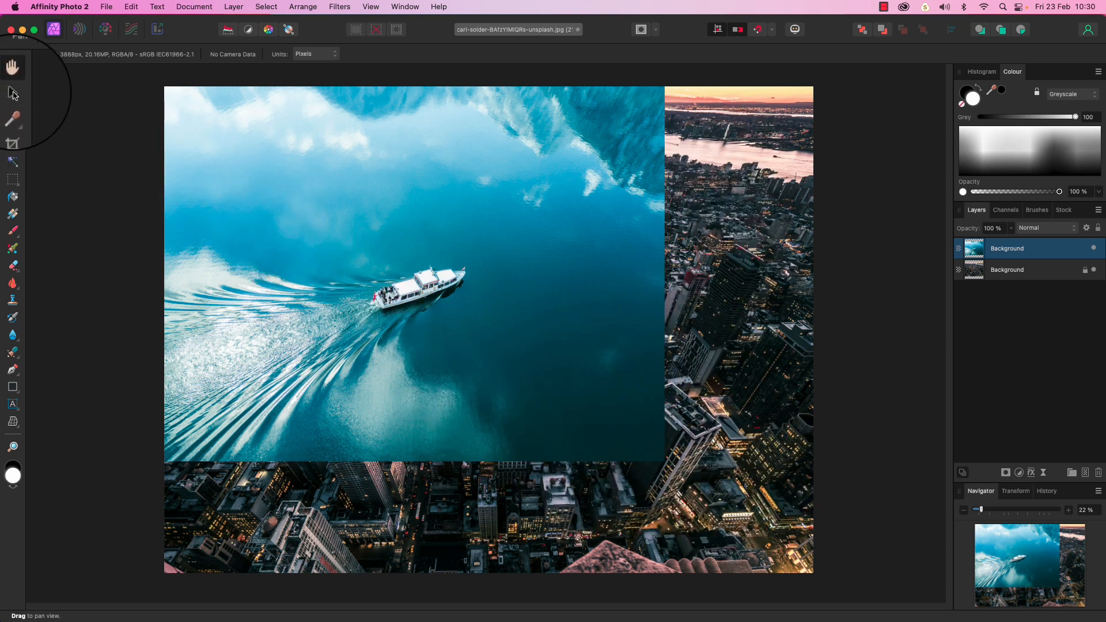
mouse_move(13, 95)
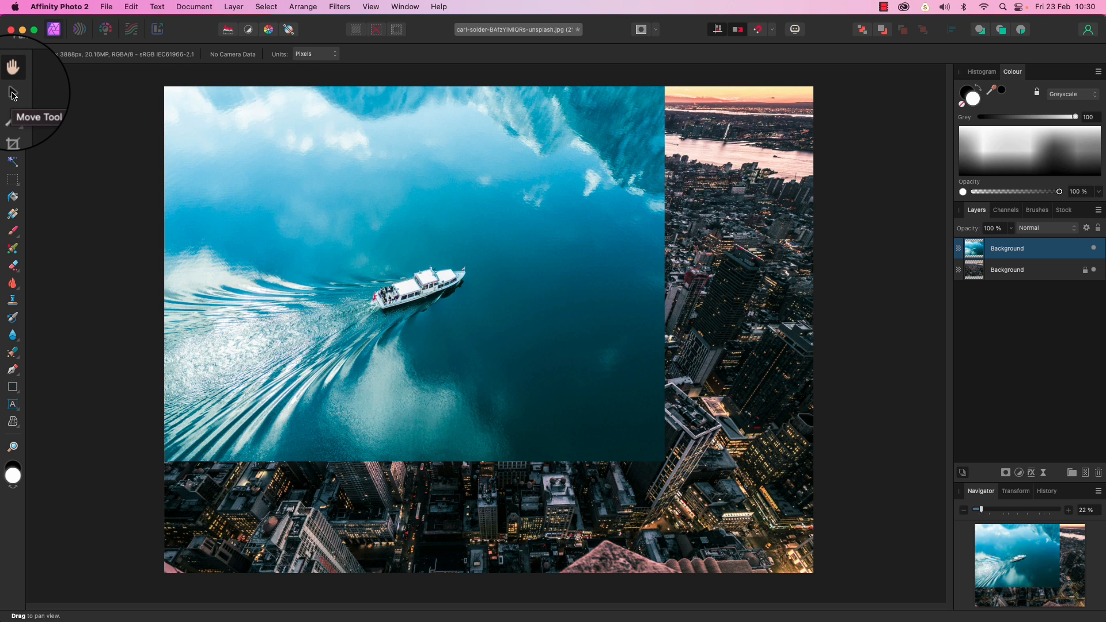
With the Move Tool, stretch the boat layer's corner until it covers the whole canvas
click(13, 92)
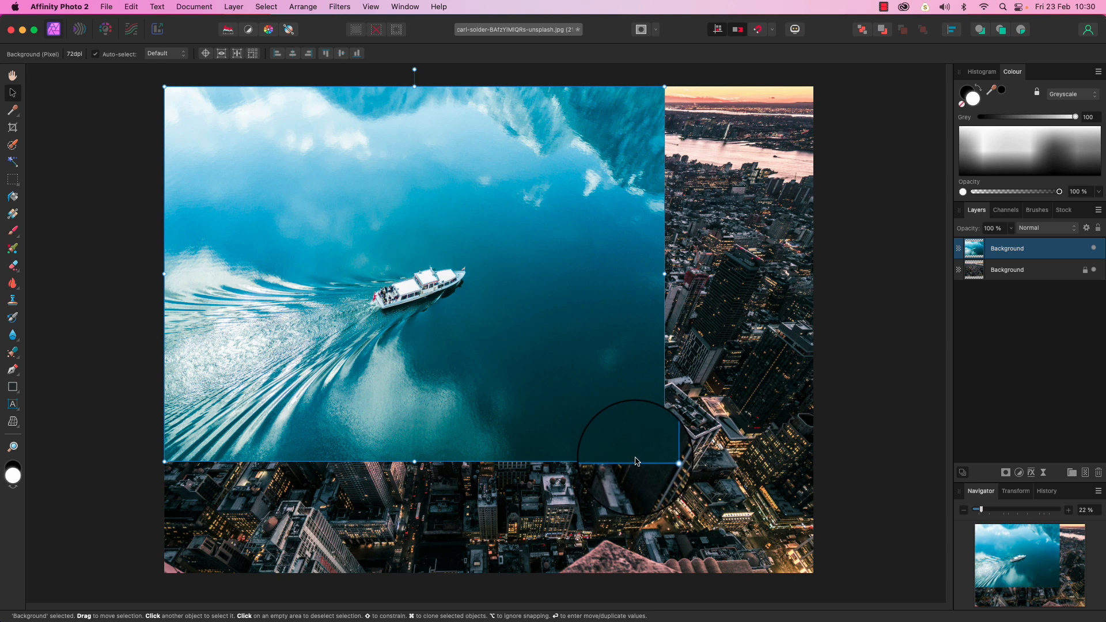
drag(676, 463, 745, 517)
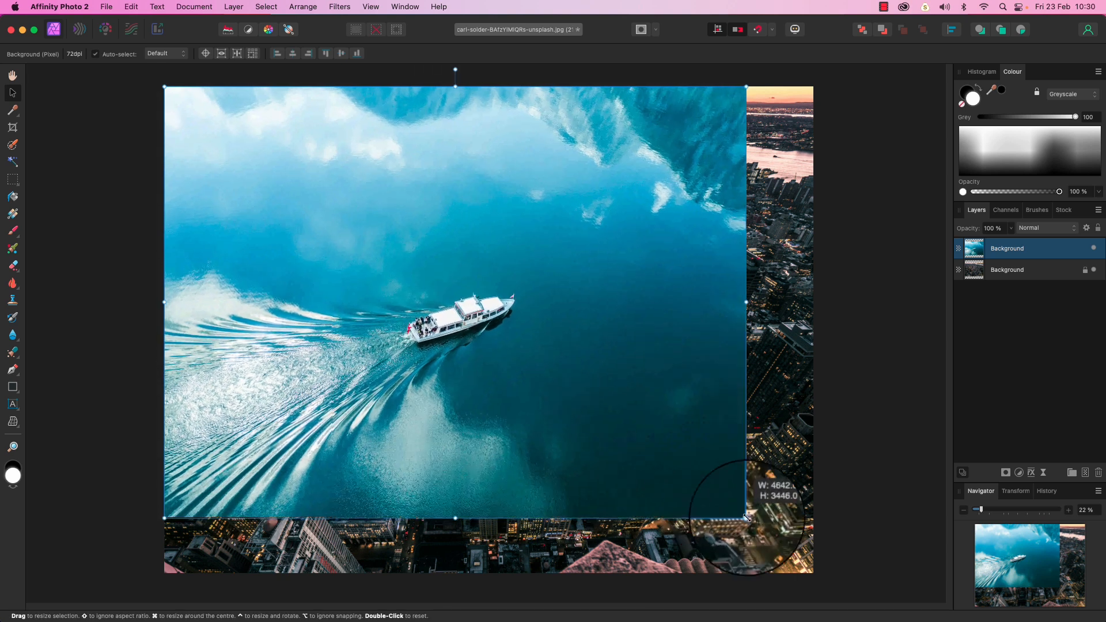
drag(747, 518, 817, 575)
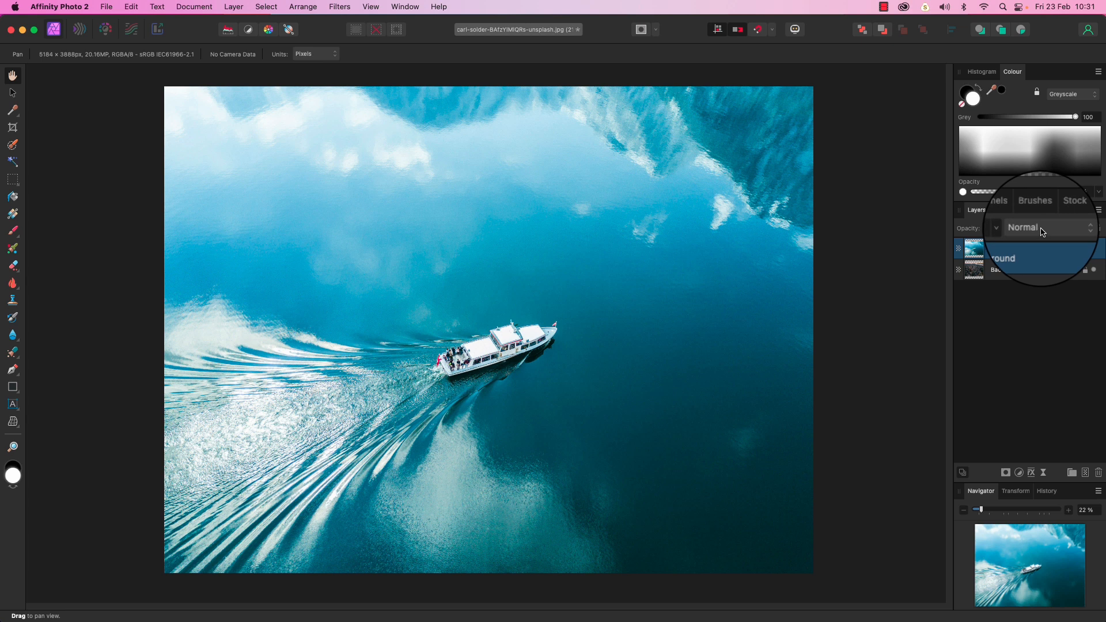
click(1040, 227)
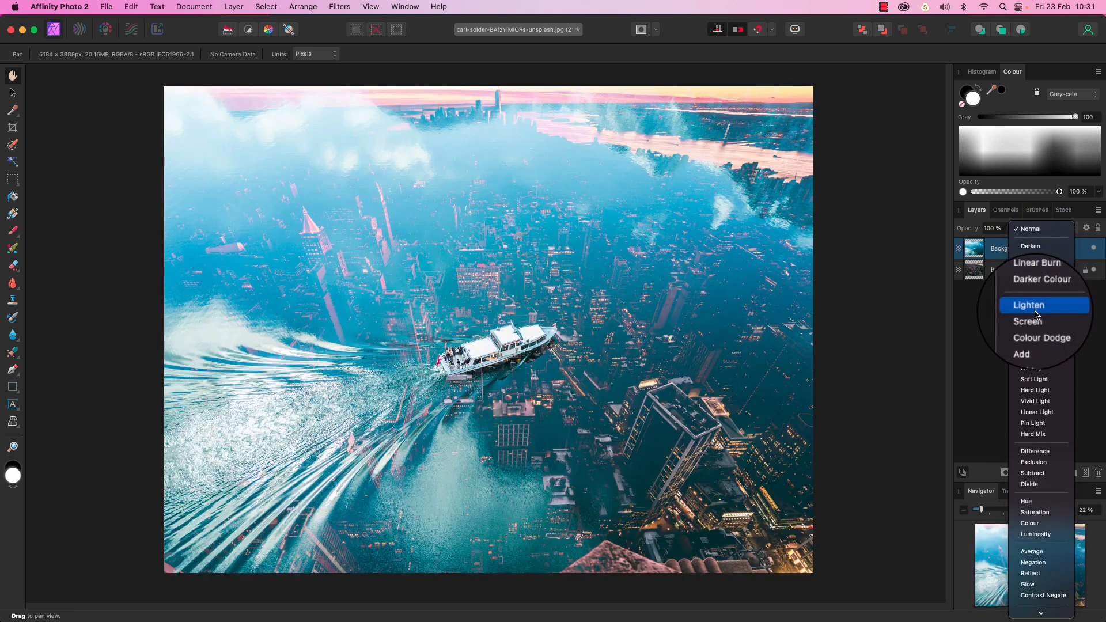
click(1027, 319)
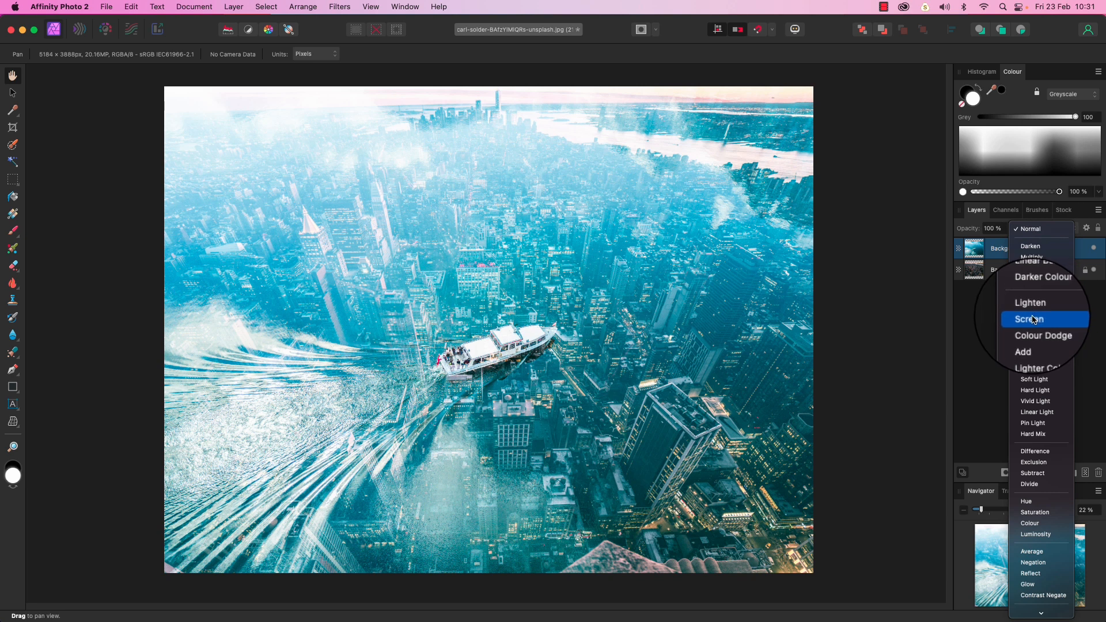
click(1028, 319)
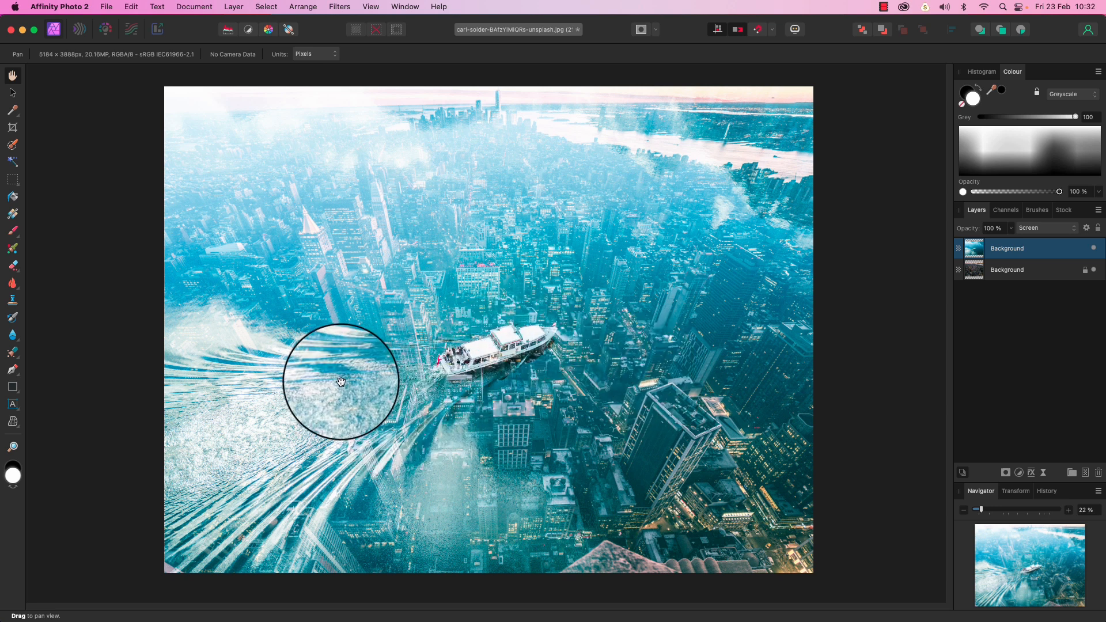
drag(342, 381, 428, 351)
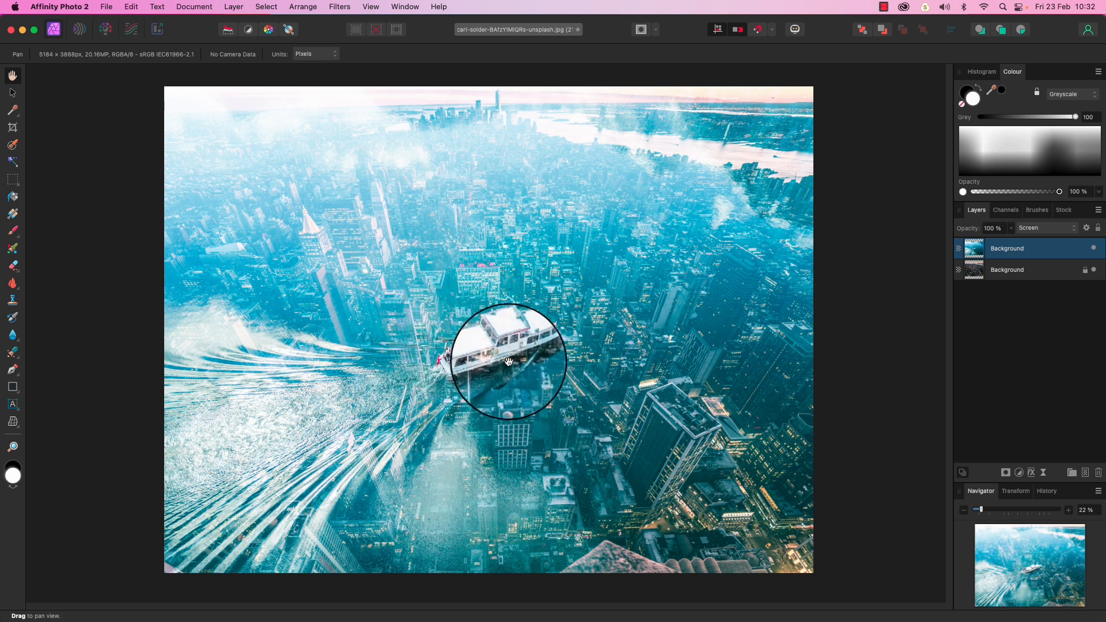
mouse_move(928, 367)
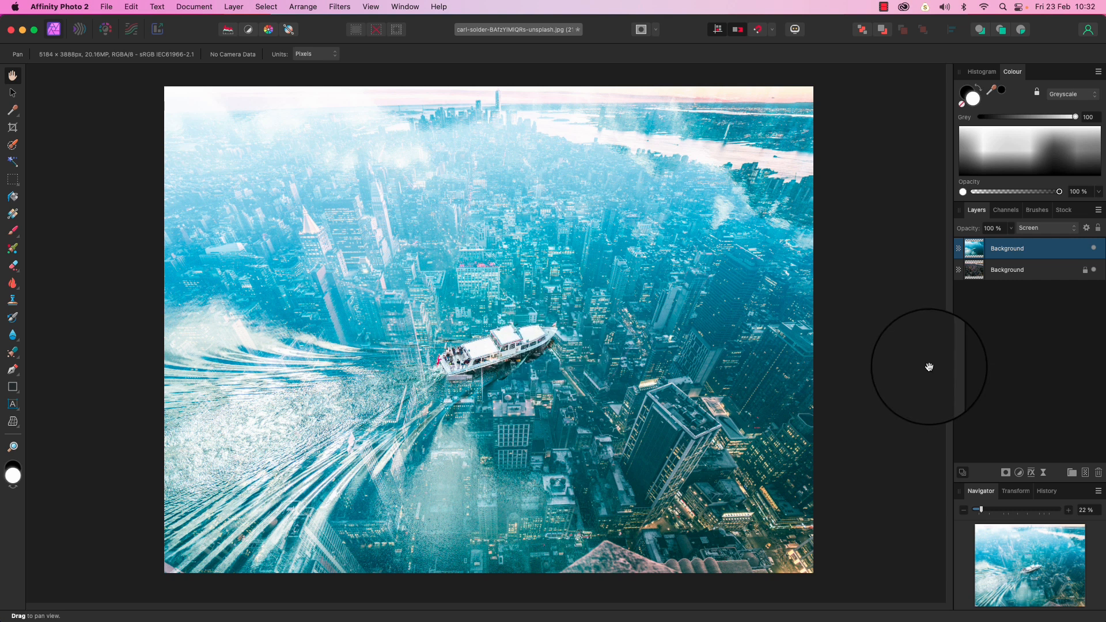
mouse_move(889, 364)
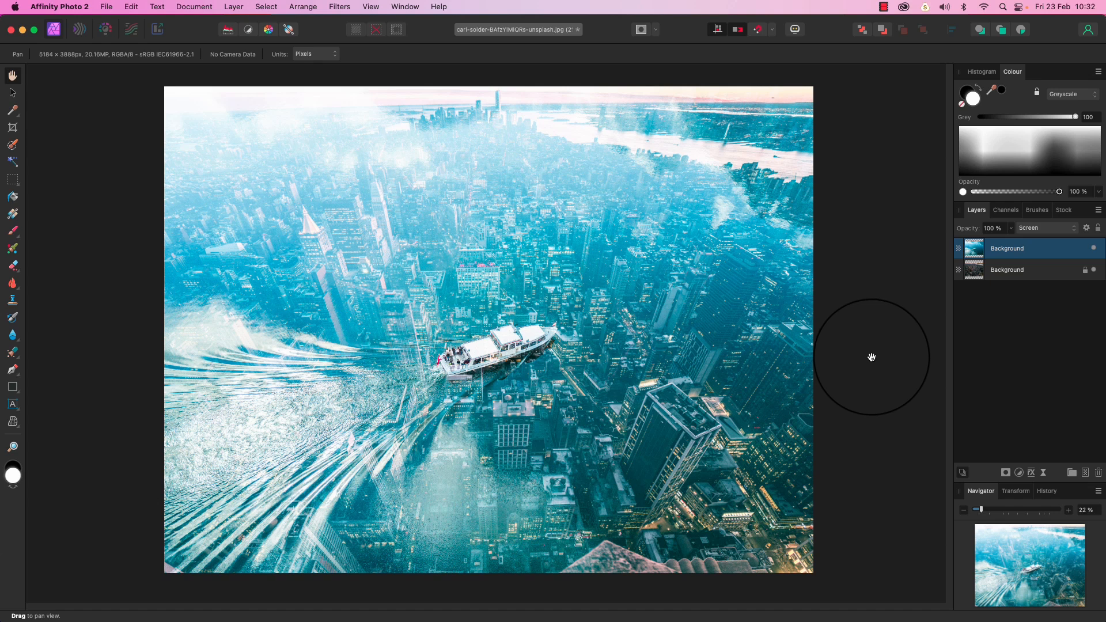
mouse_move(946, 310)
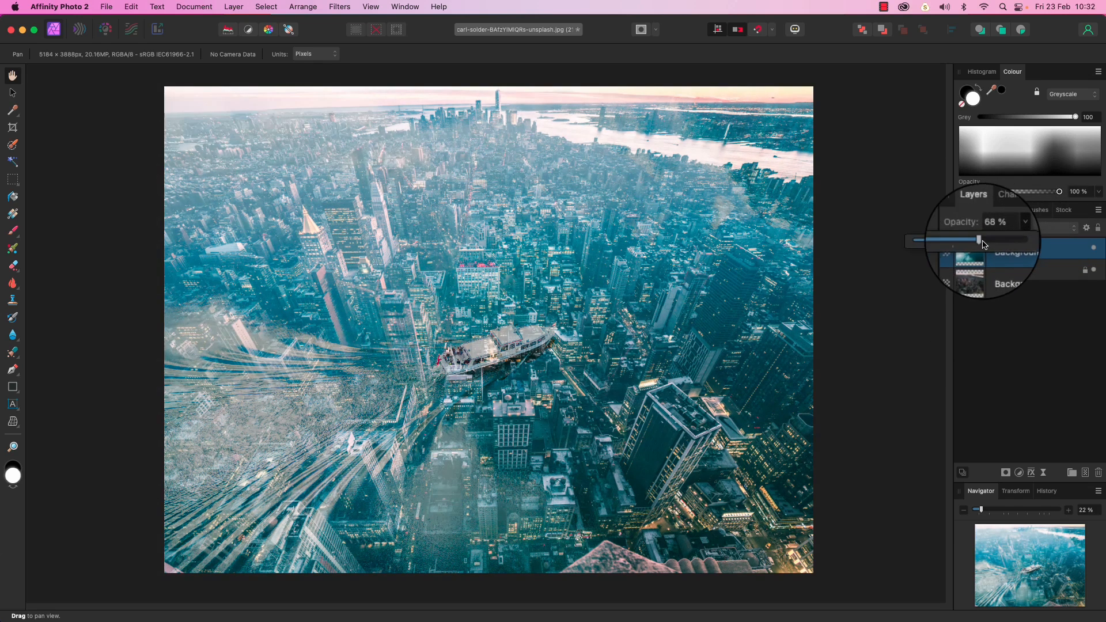
drag(978, 240, 1007, 239)
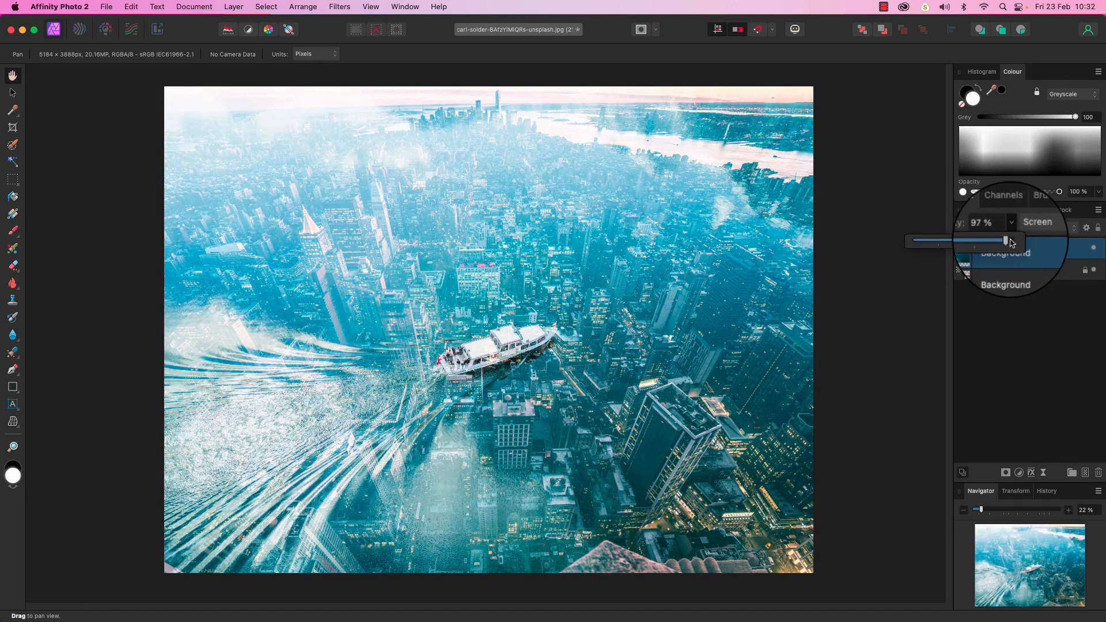
drag(1001, 240, 1004, 241)
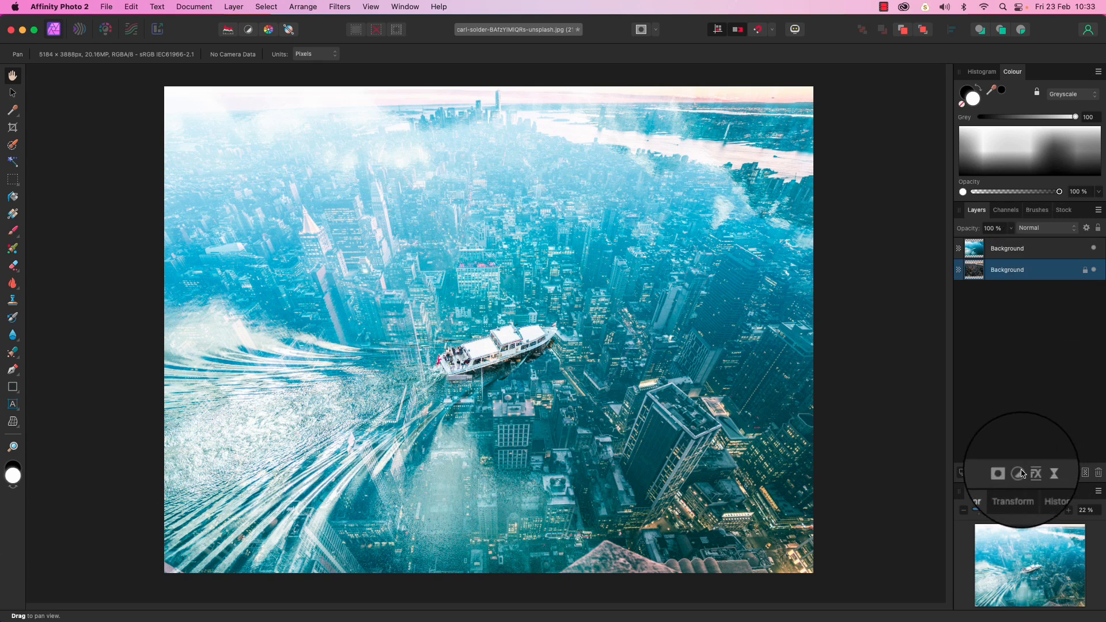
mouse_move(1018, 474)
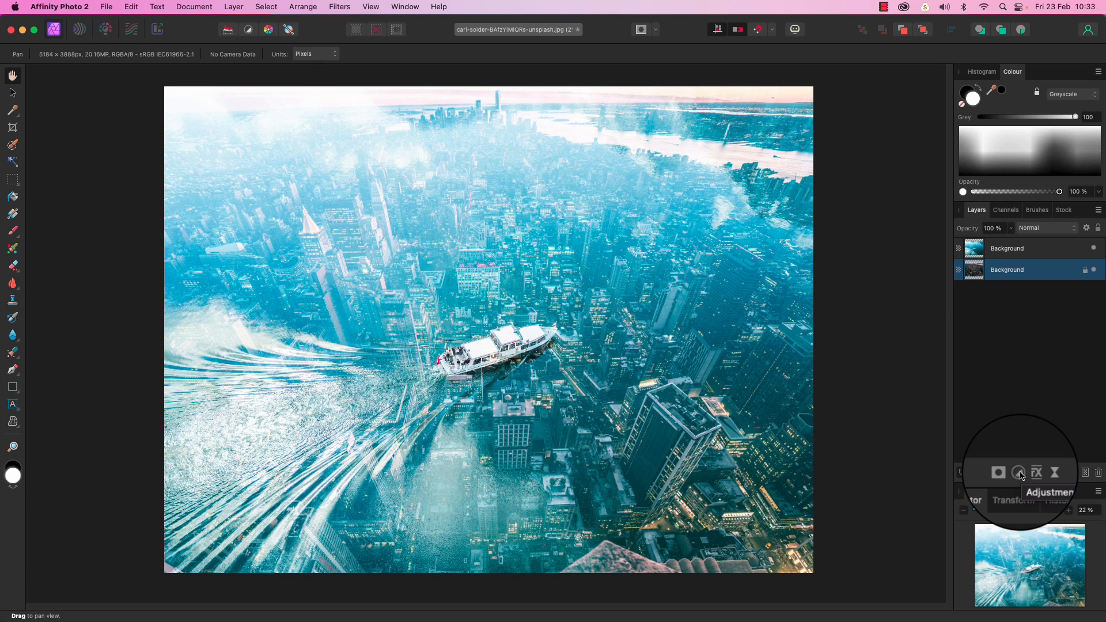
Add a Lens Filter adjustment, set its colour to blue and optical density to 84%
click(997, 472)
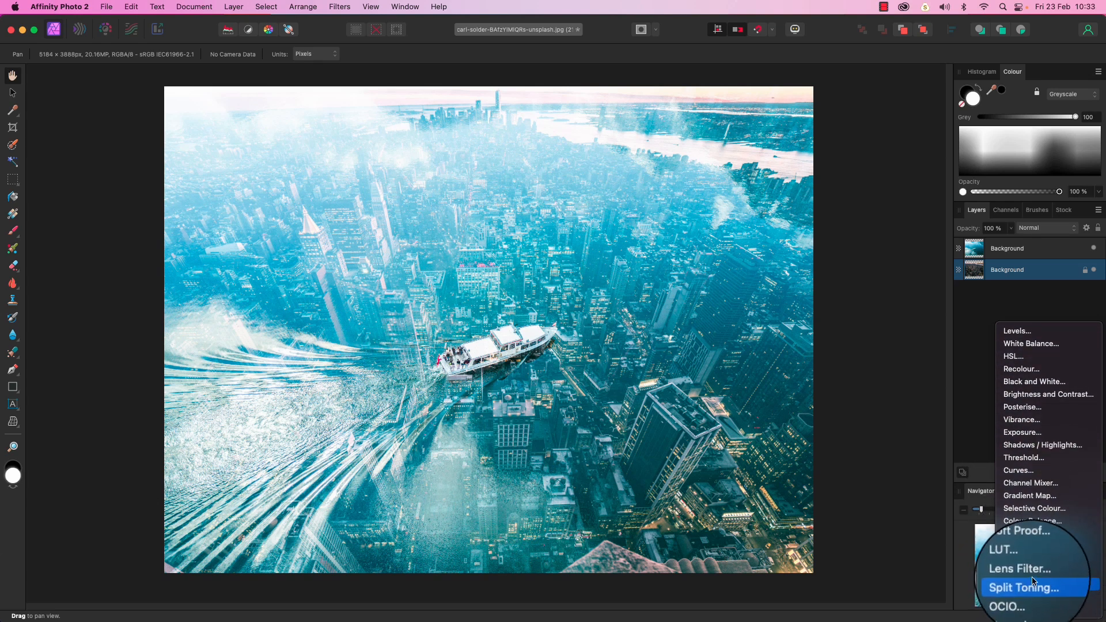
click(1020, 569)
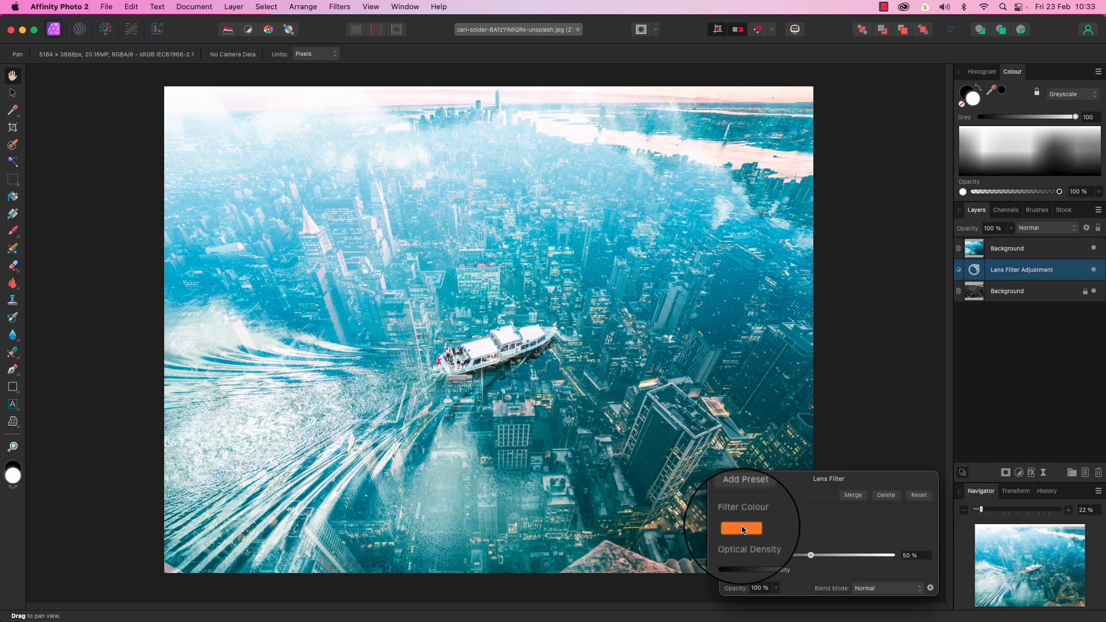
click(741, 527)
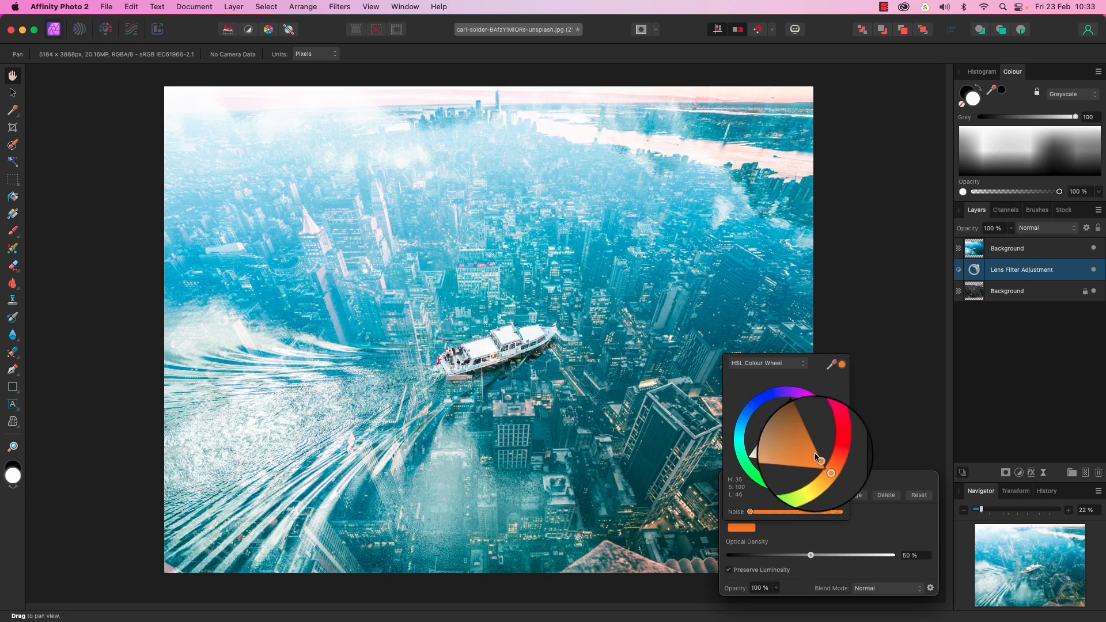
drag(818, 462, 828, 469)
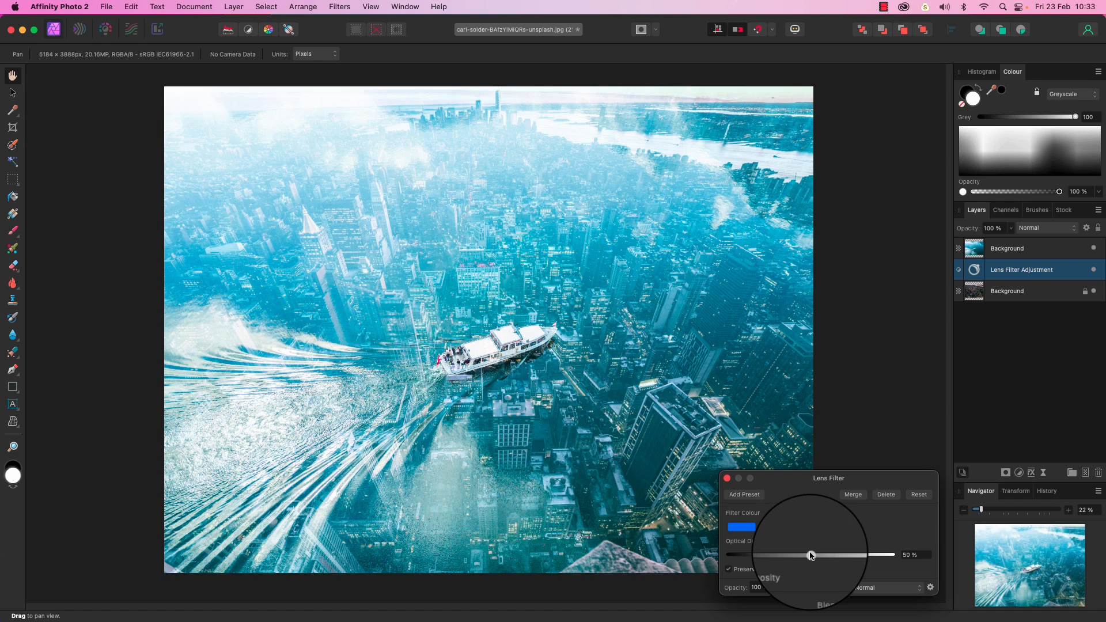
drag(810, 554, 860, 554)
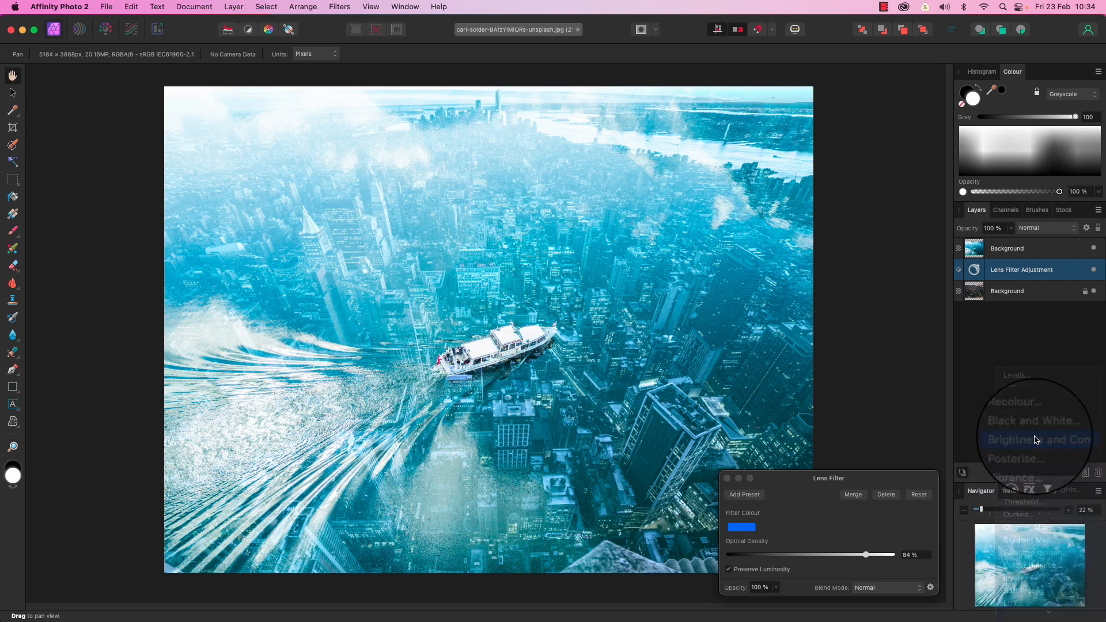
Add a Brightness/Contrast adjustment with contrast raised to 26%
click(1035, 440)
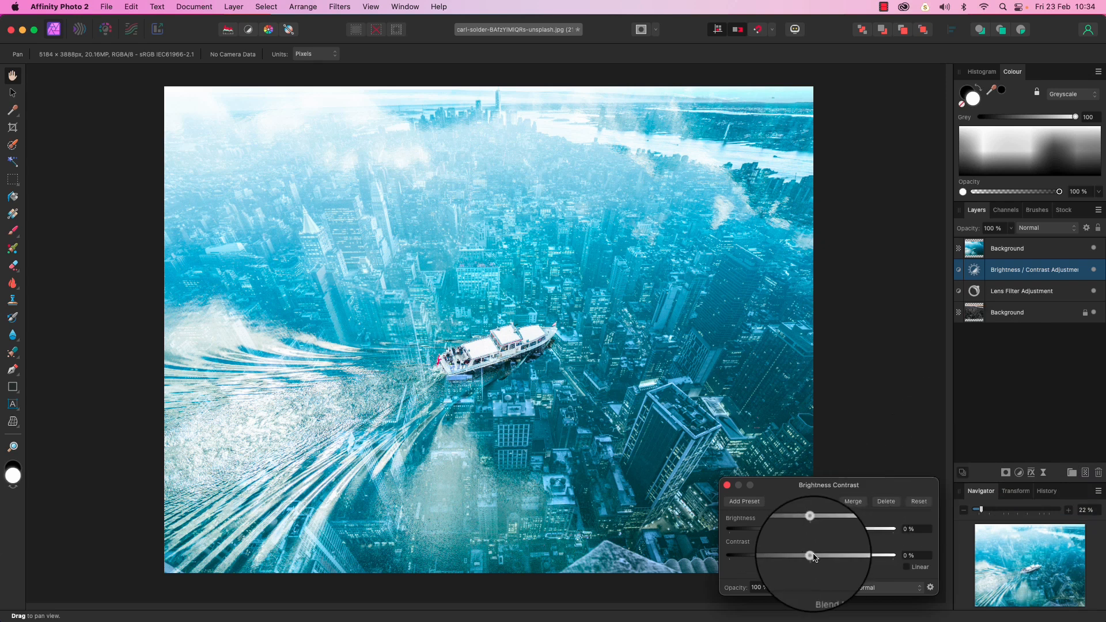
drag(809, 556, 834, 556)
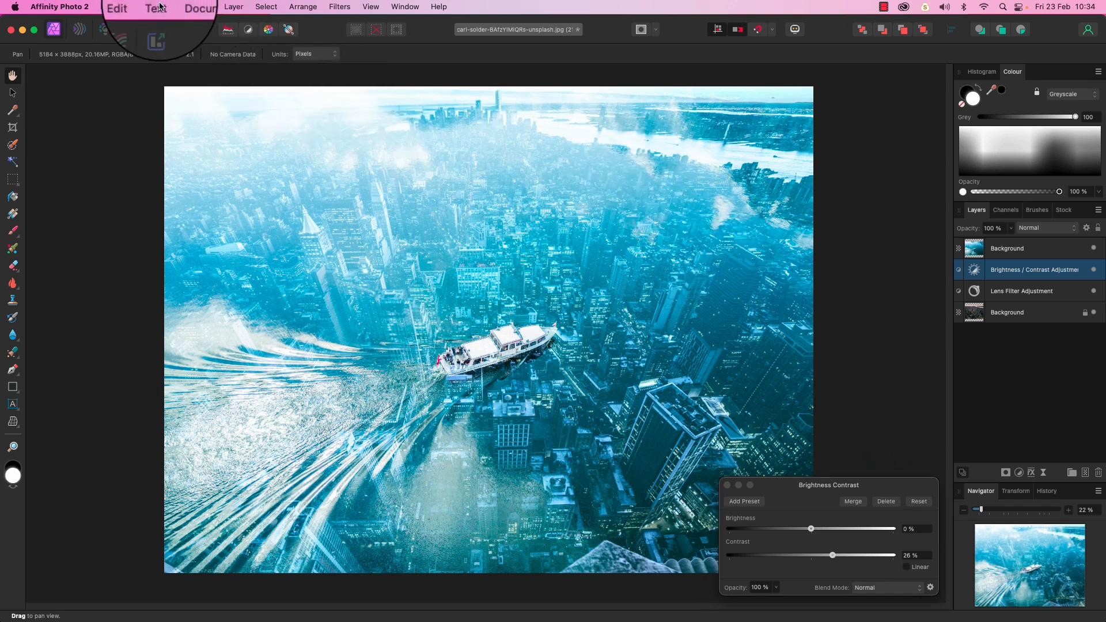
click(106, 6)
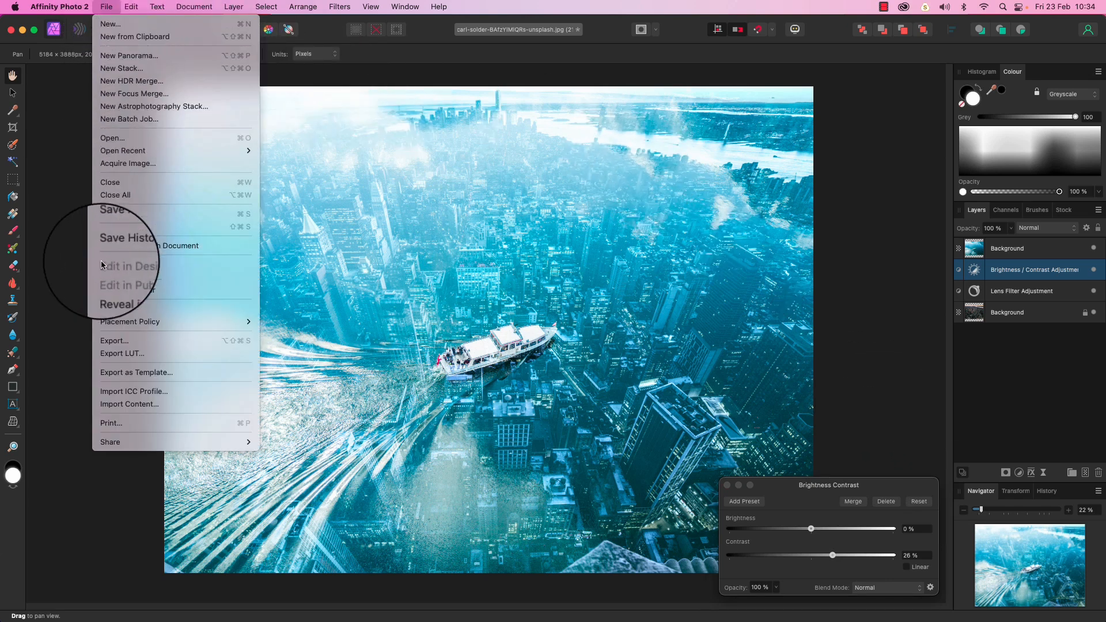
mouse_move(119, 341)
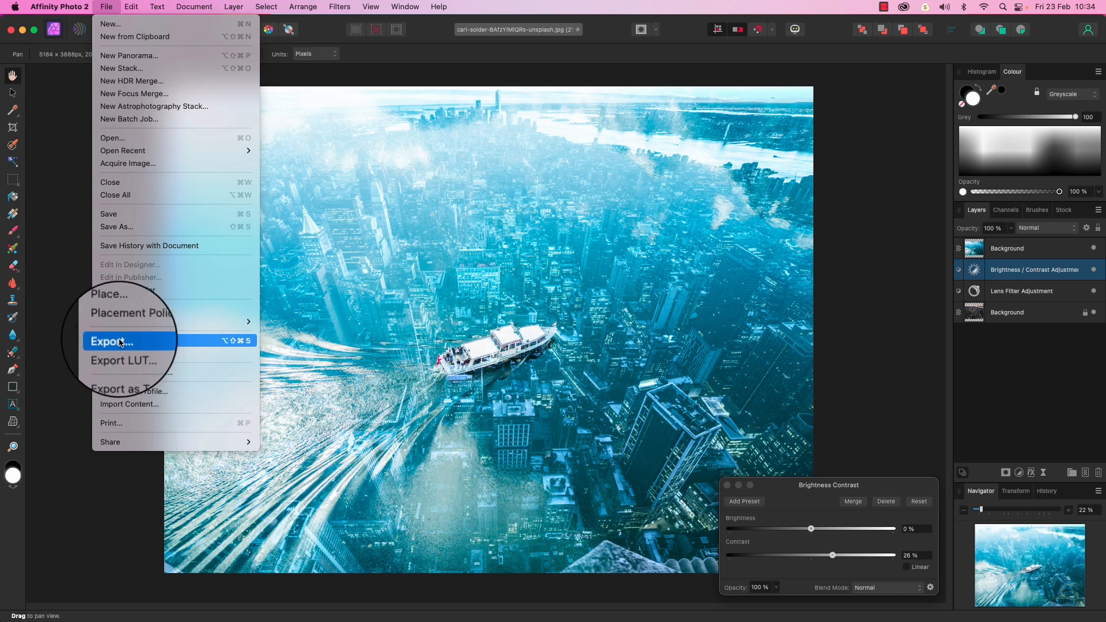
click(119, 340)
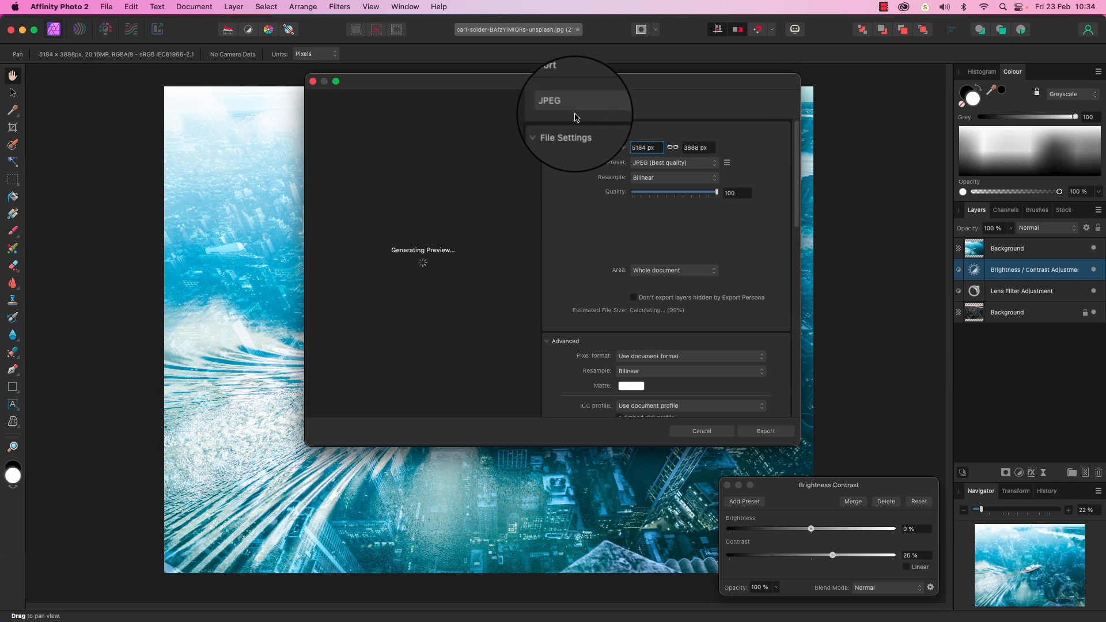
click(571, 100)
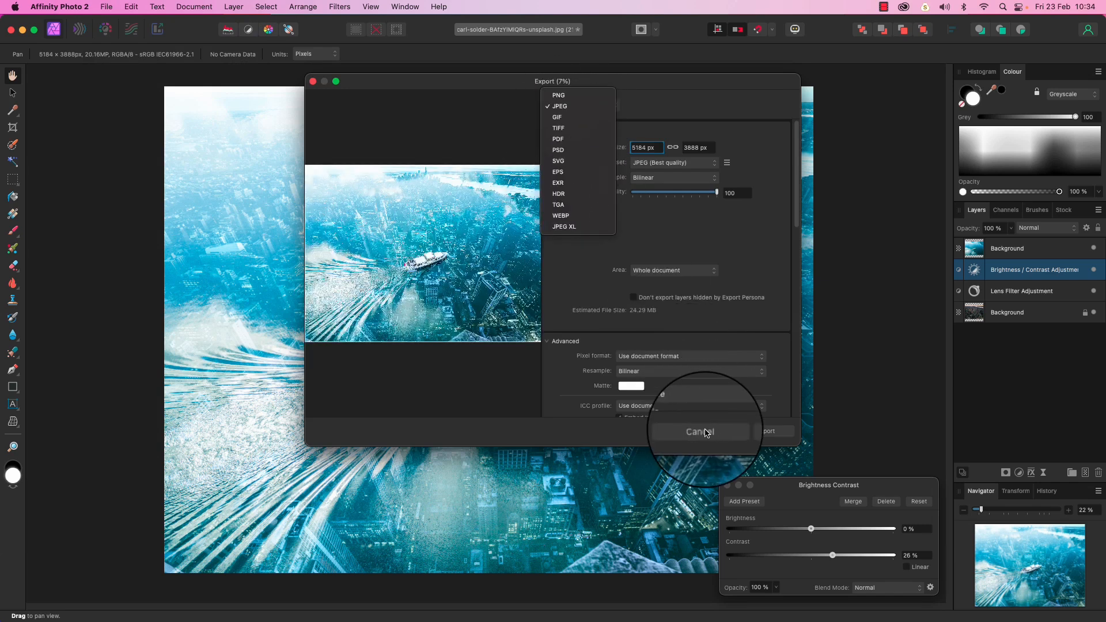
click(700, 431)
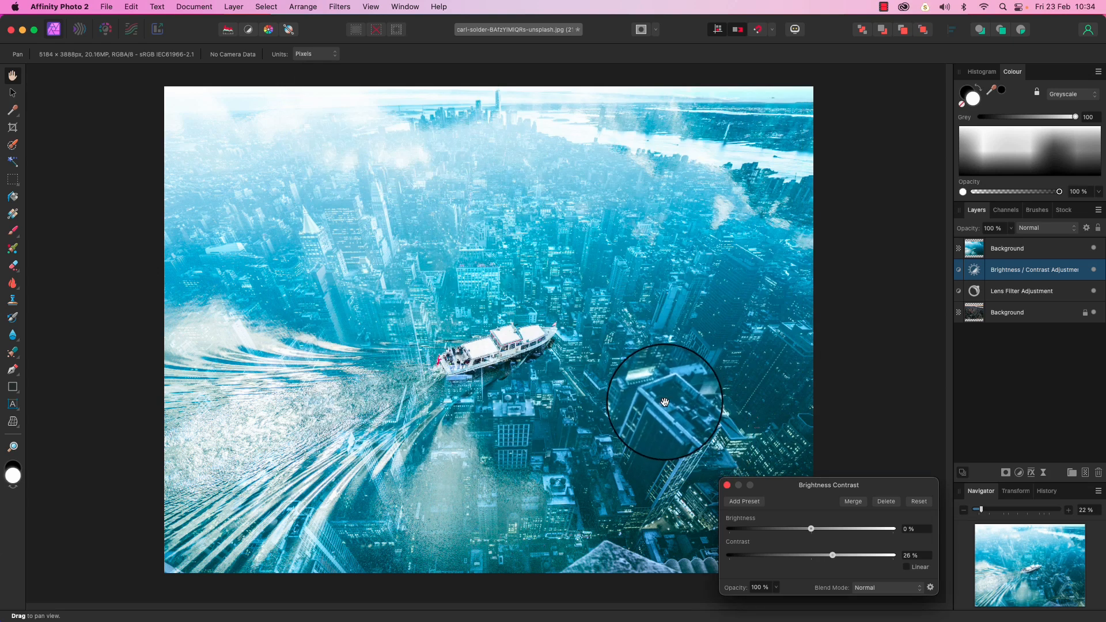